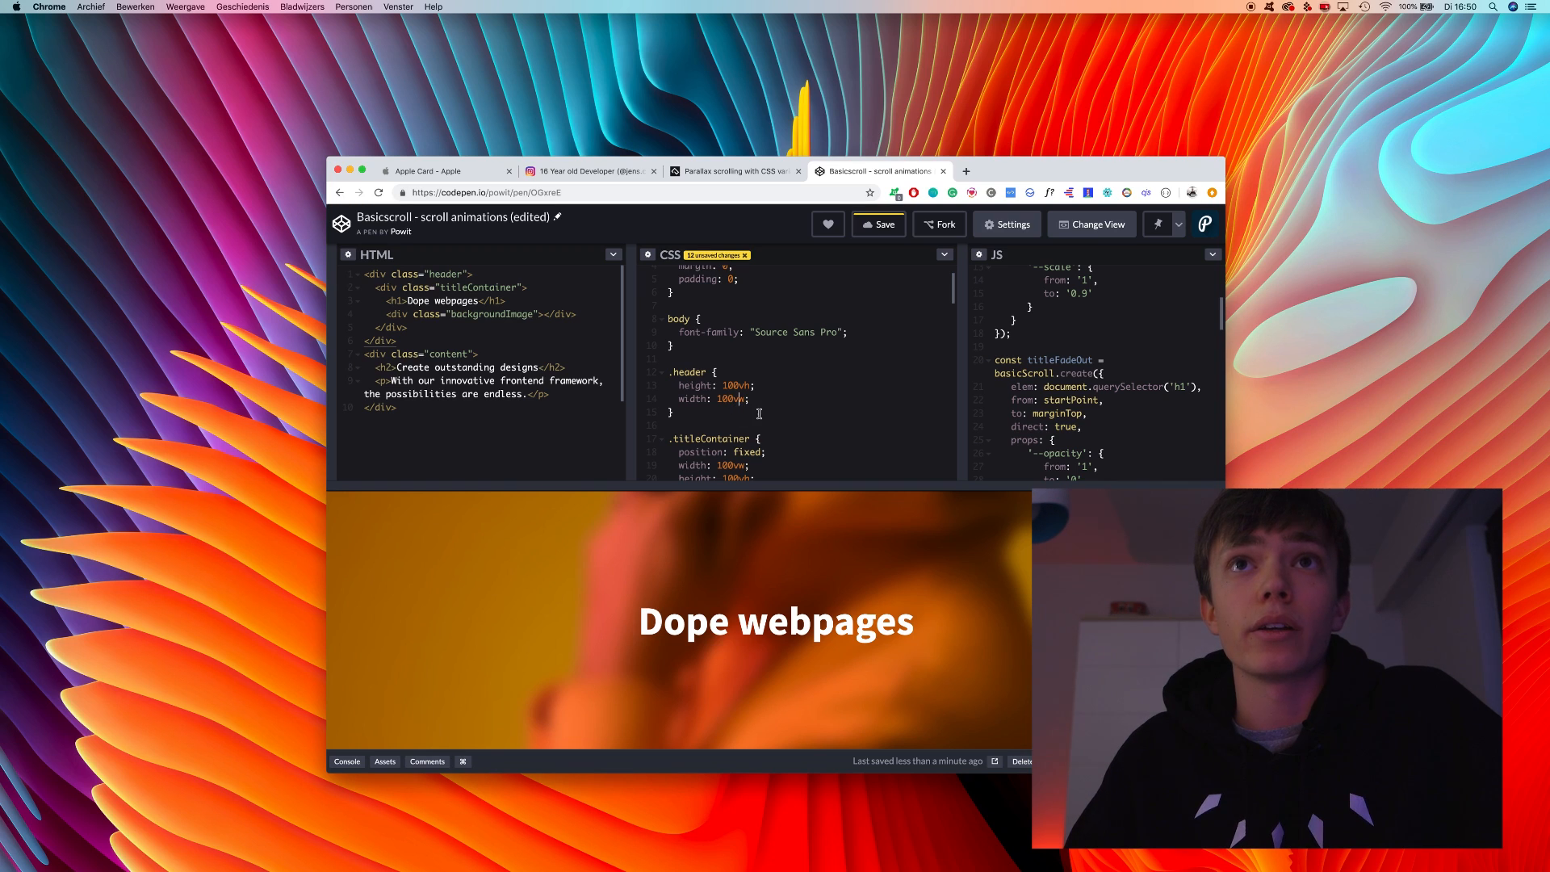
scroll("down", 3)
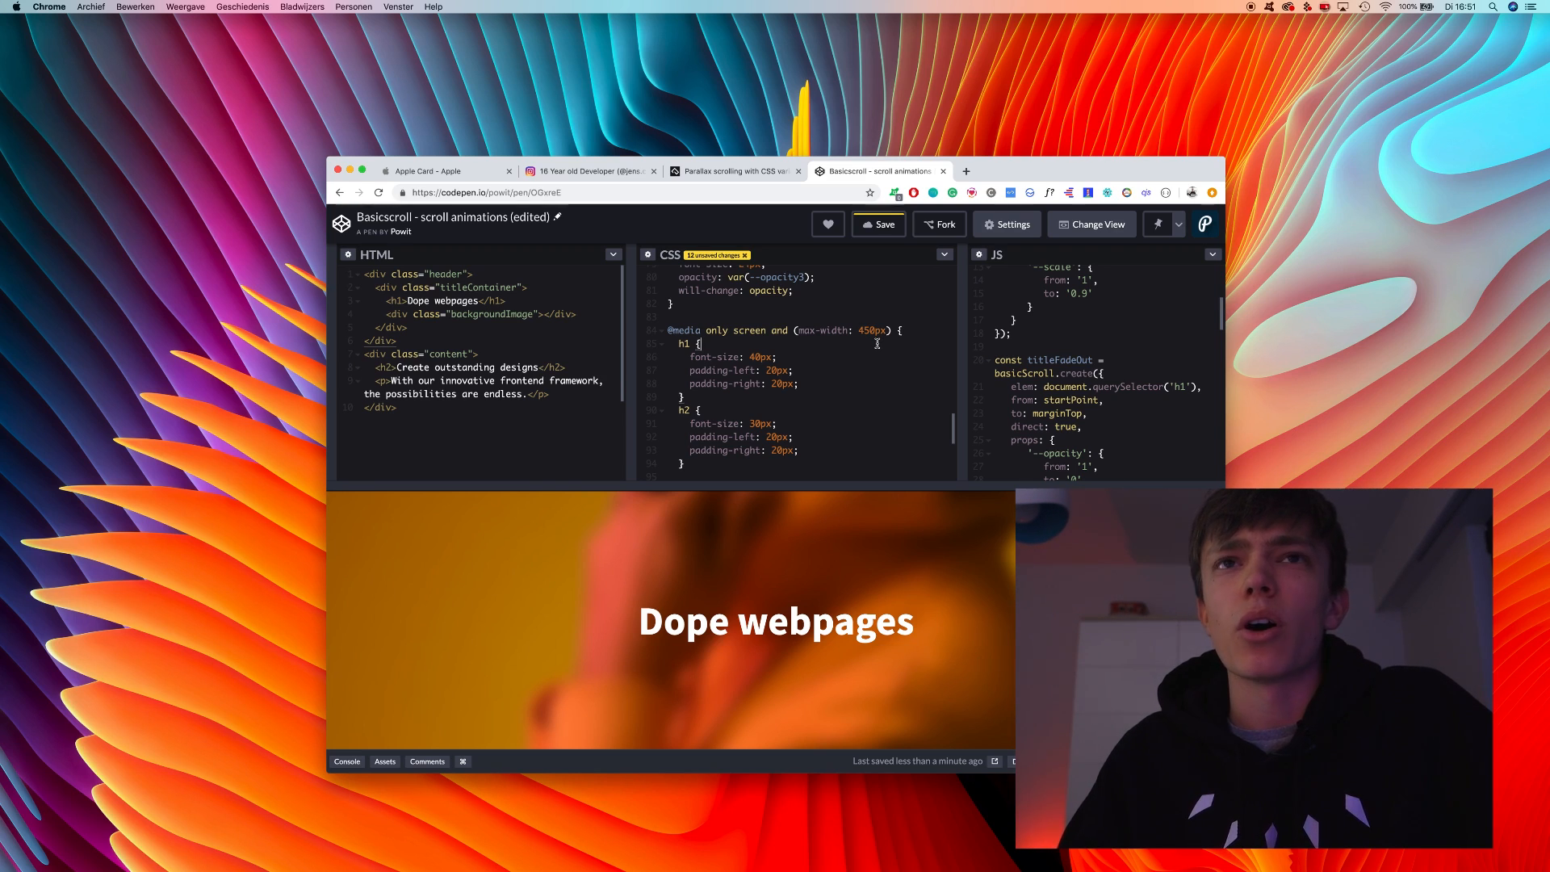
mouse_move(828, 318)
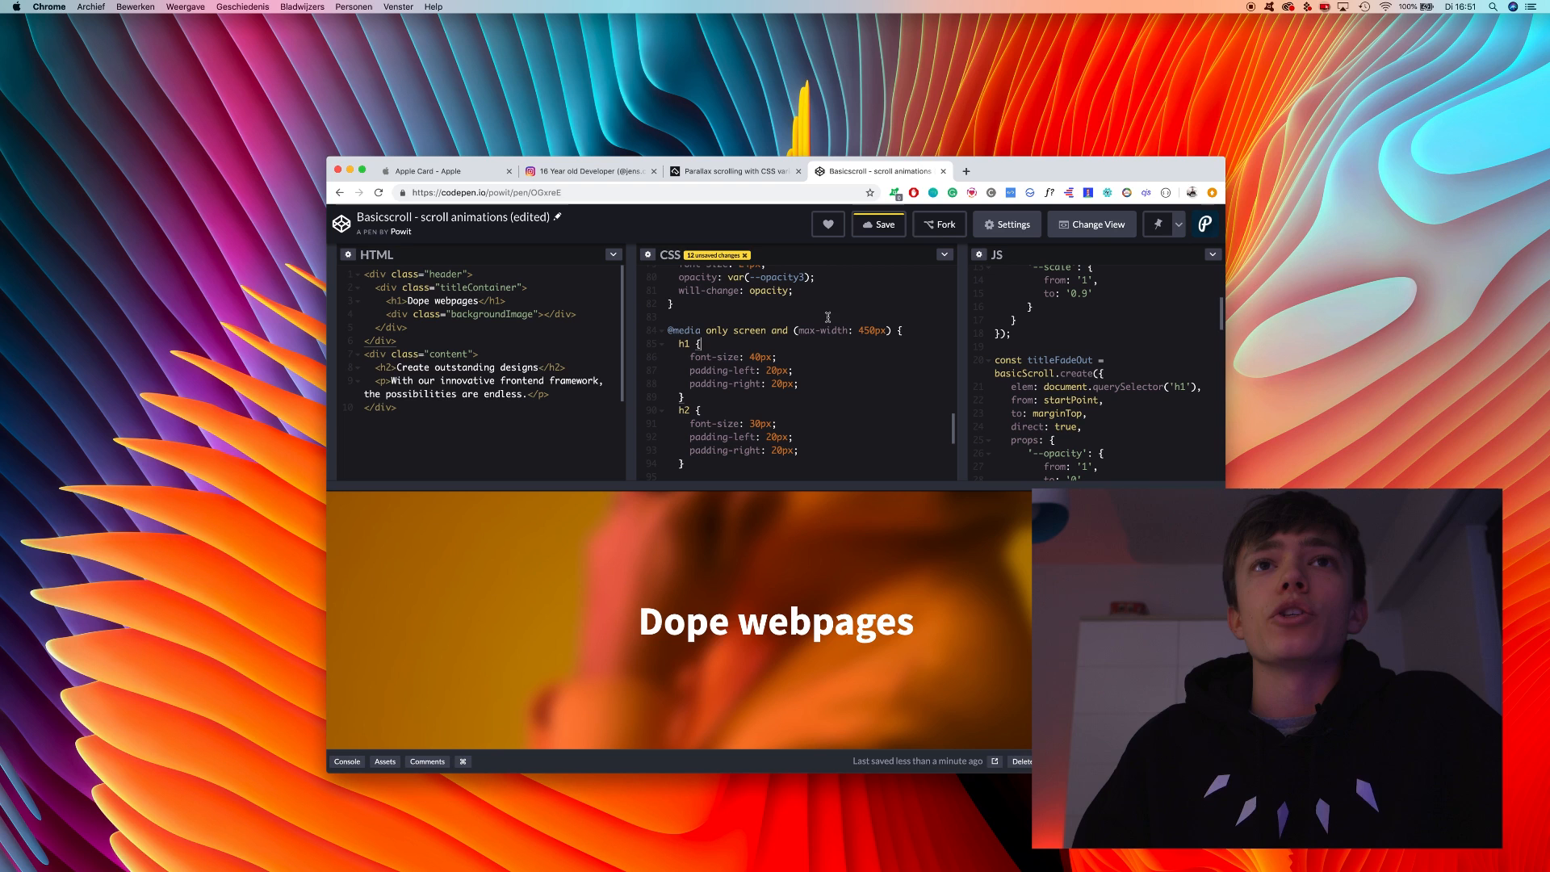
scroll("down", 3)
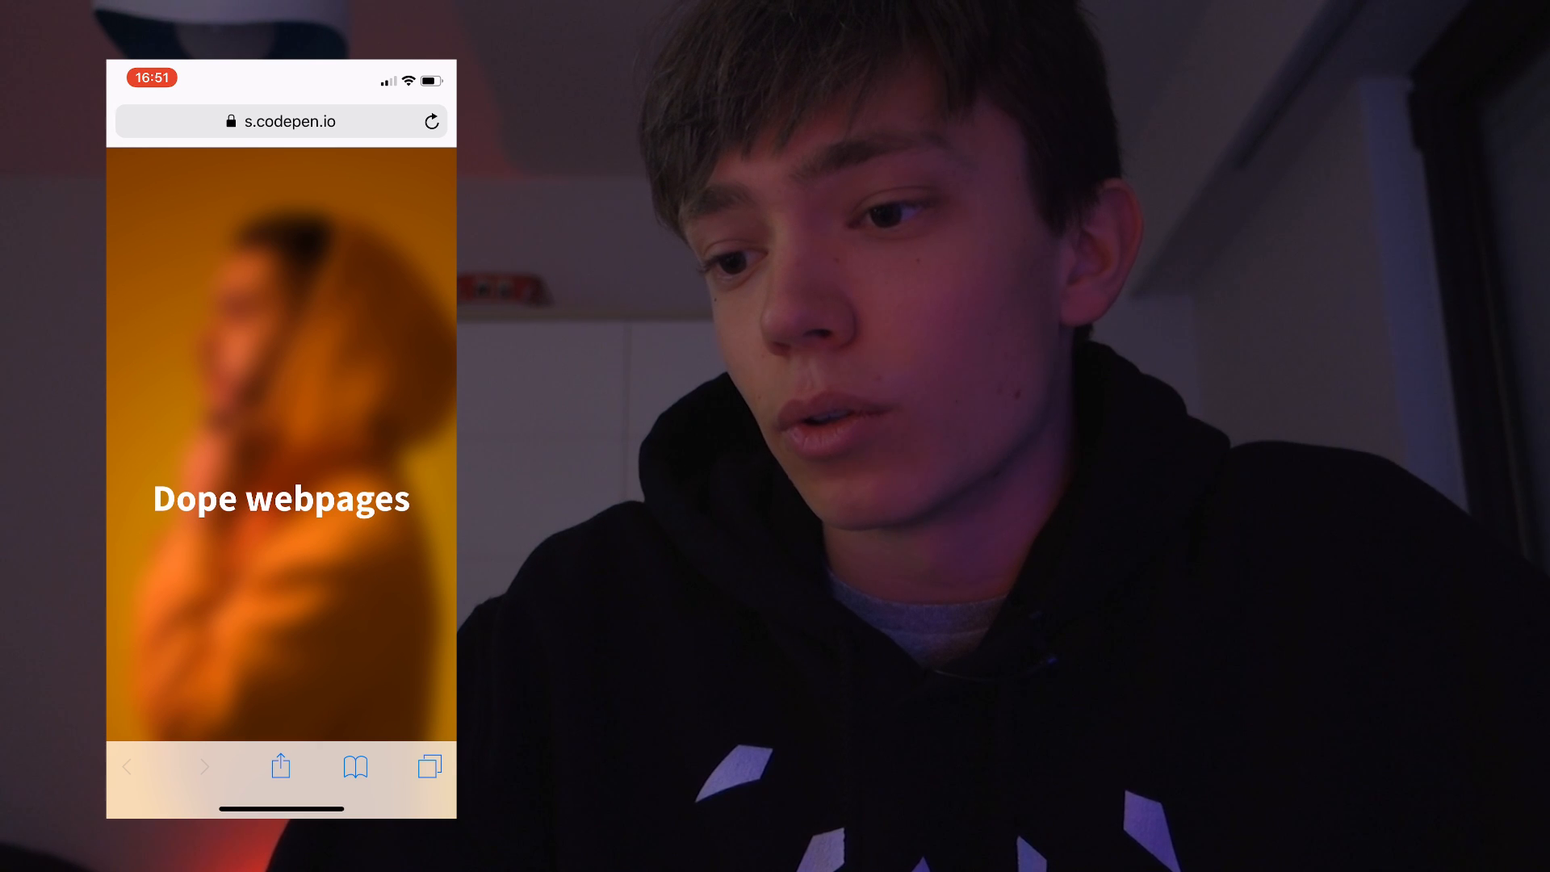
scroll("down", 3)
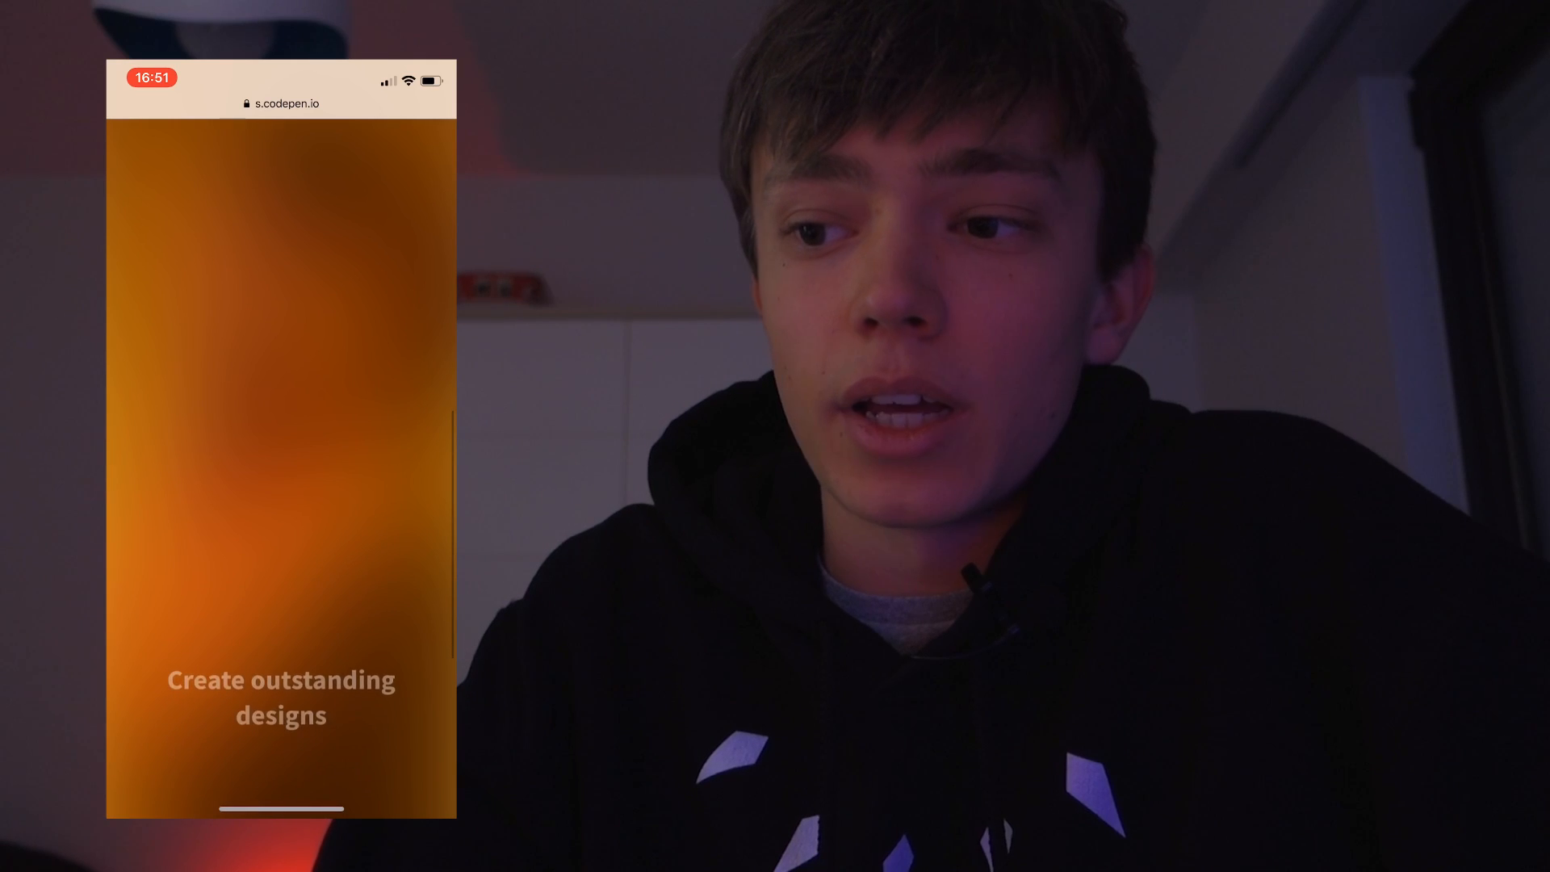
scroll("up", 3)
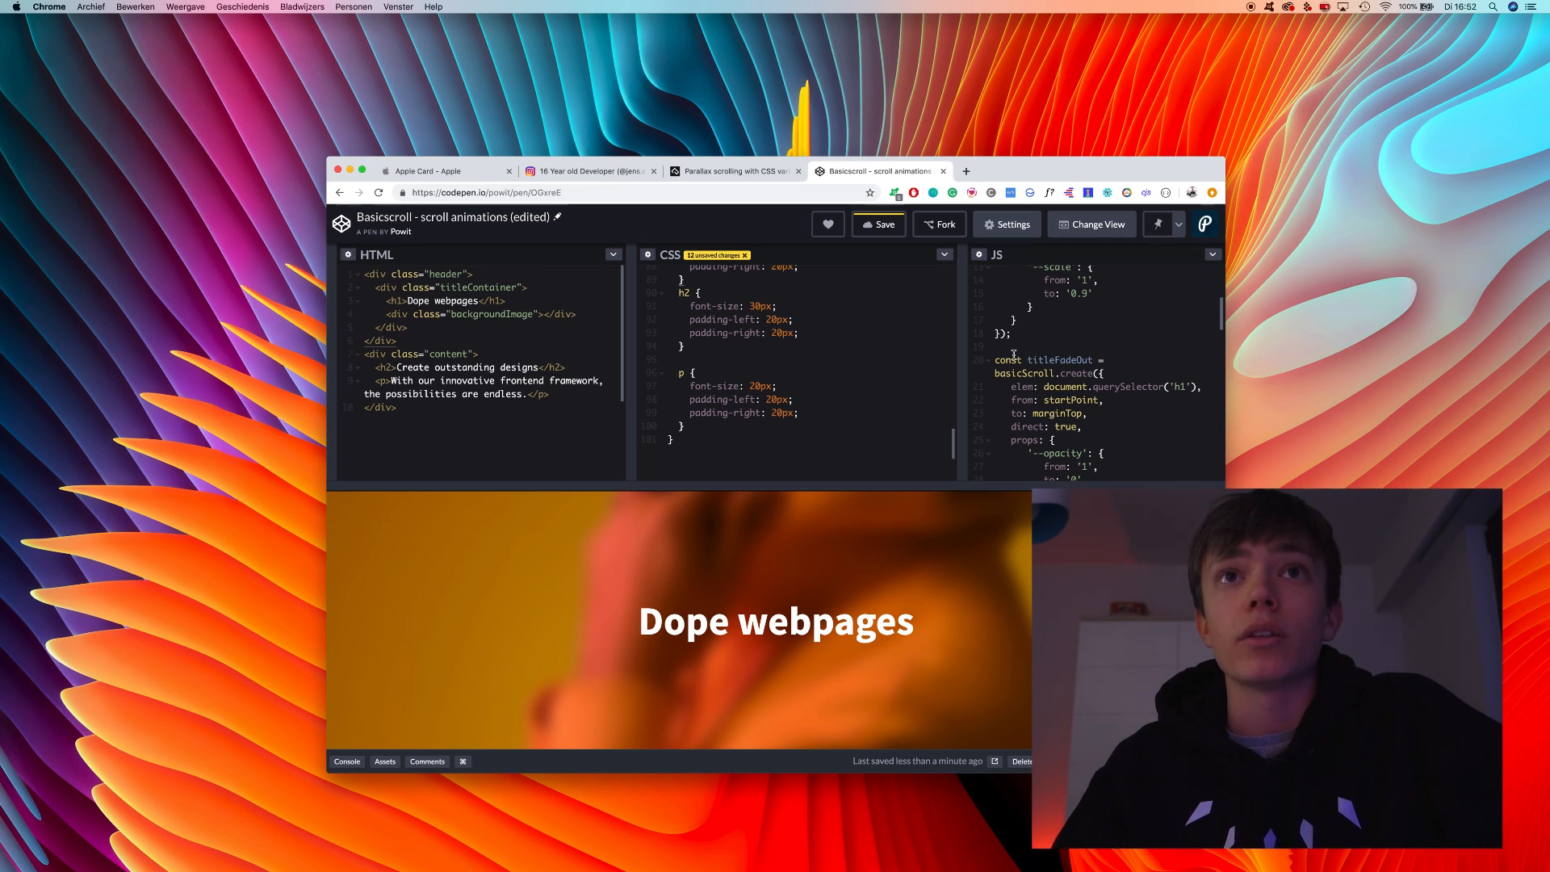
scroll("up", 3)
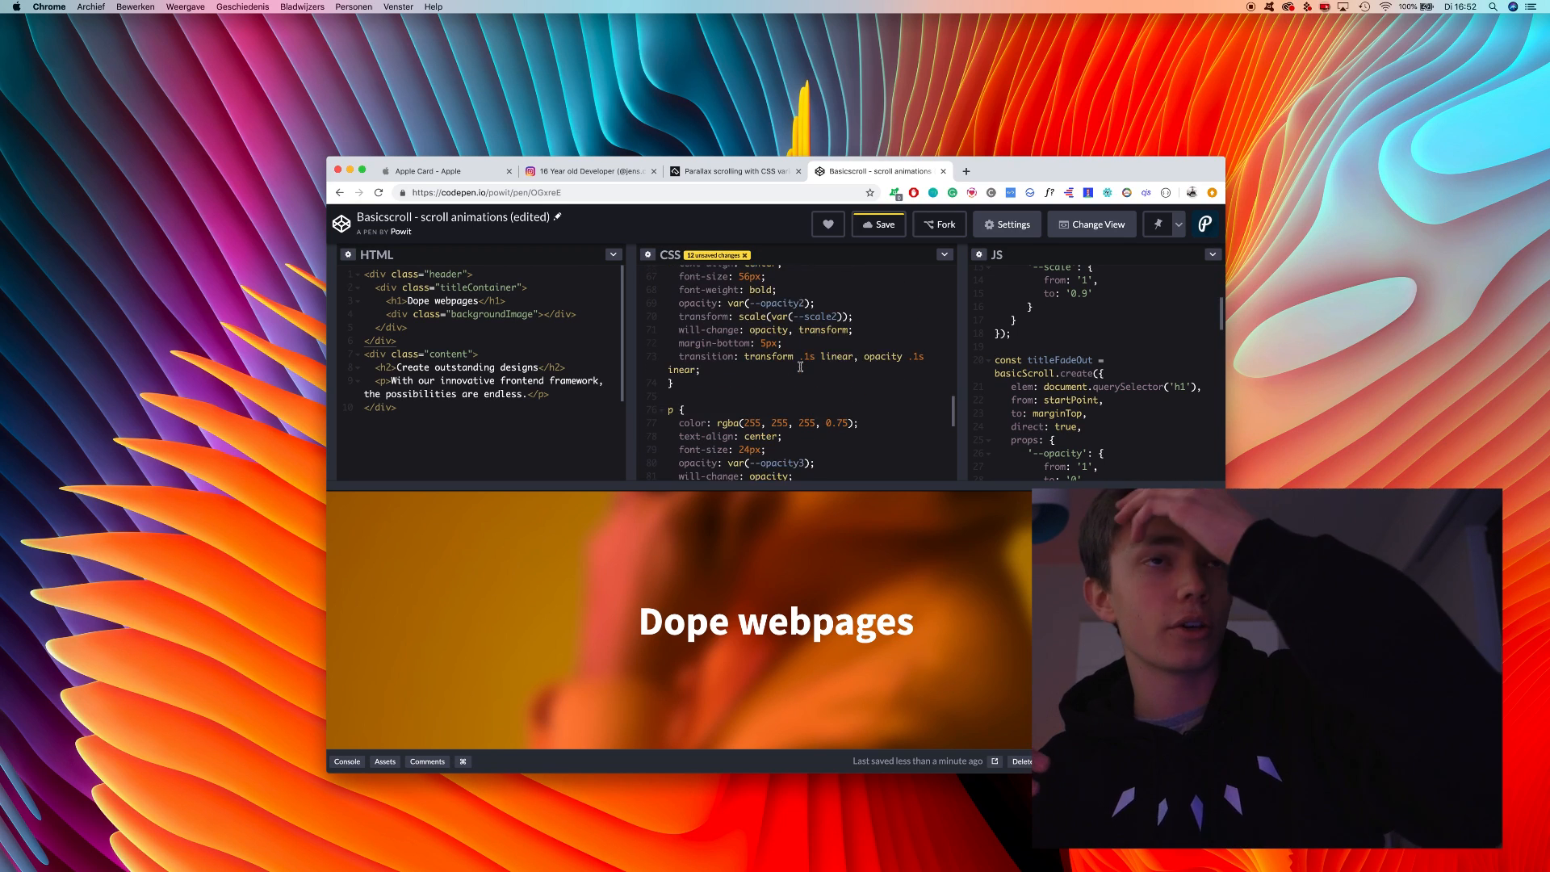
scroll("up", 3)
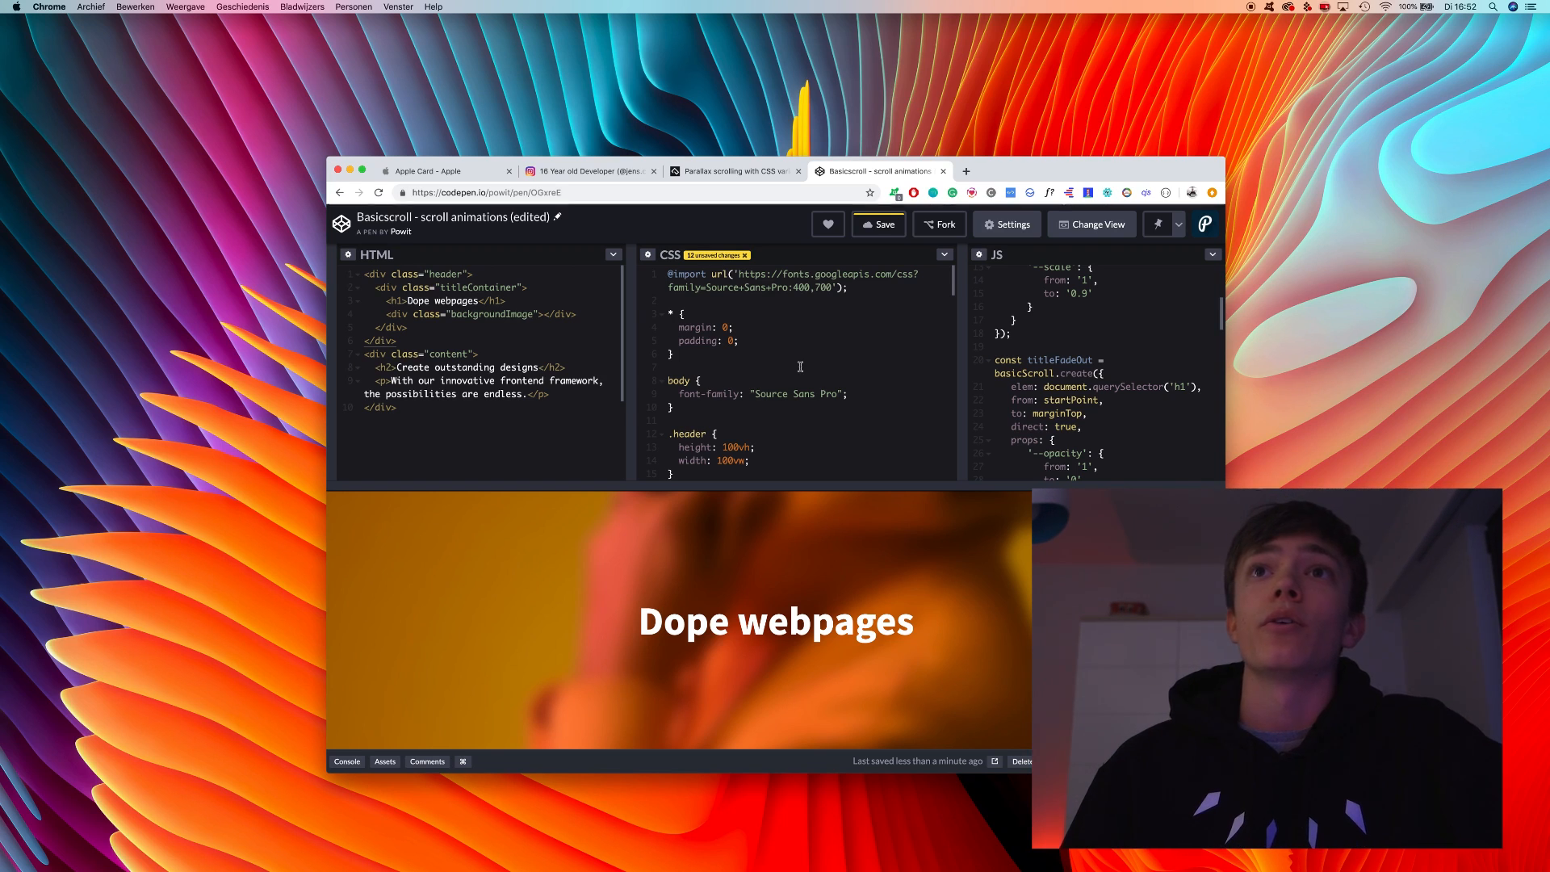
scroll("up", 3)
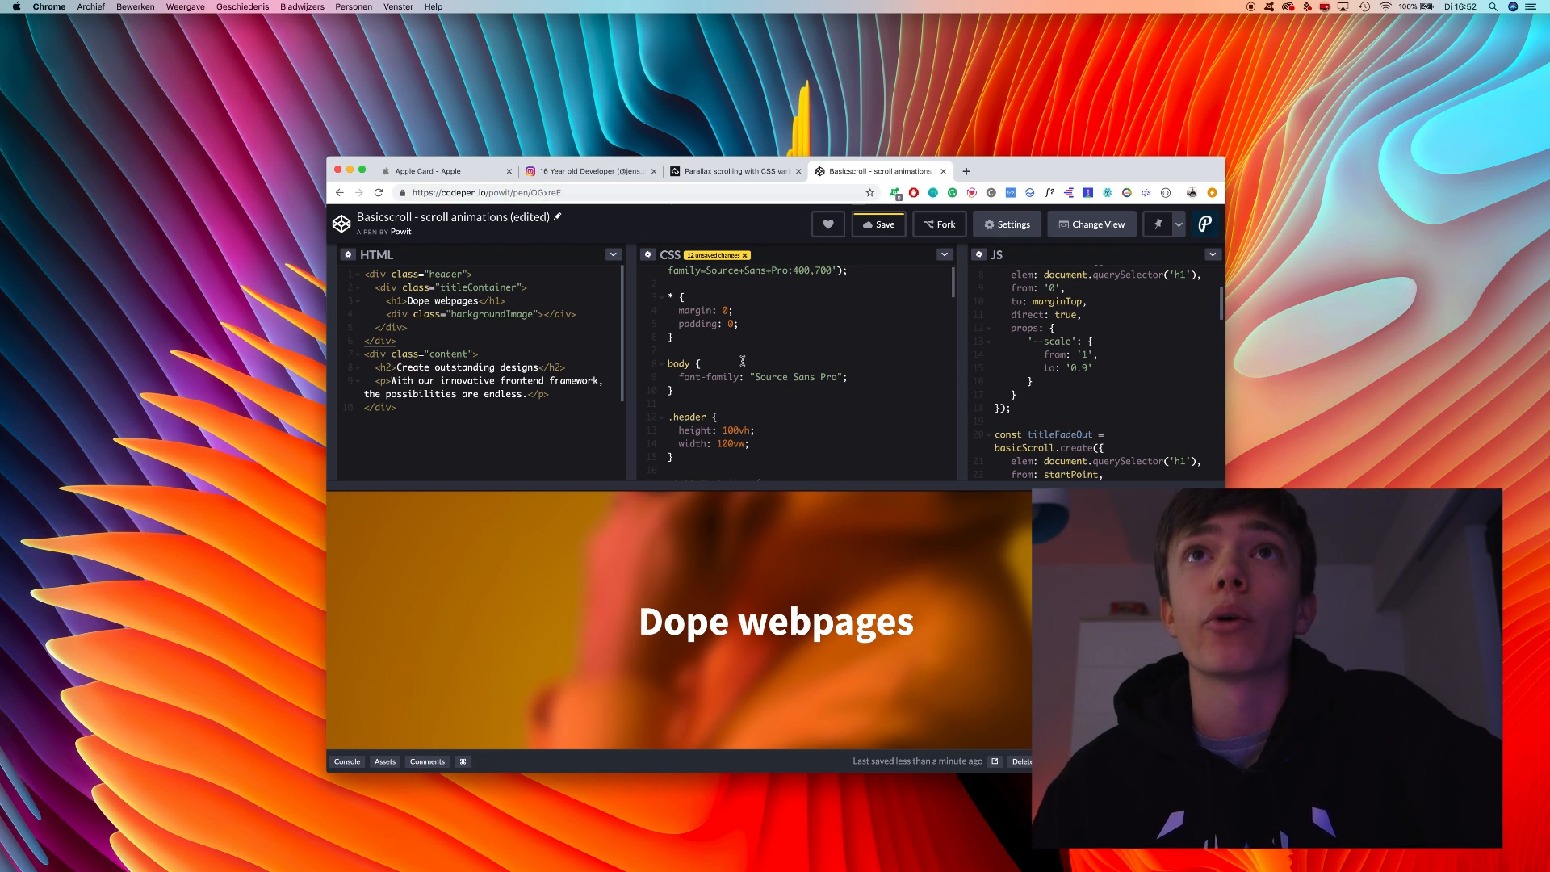
scroll("up", 3)
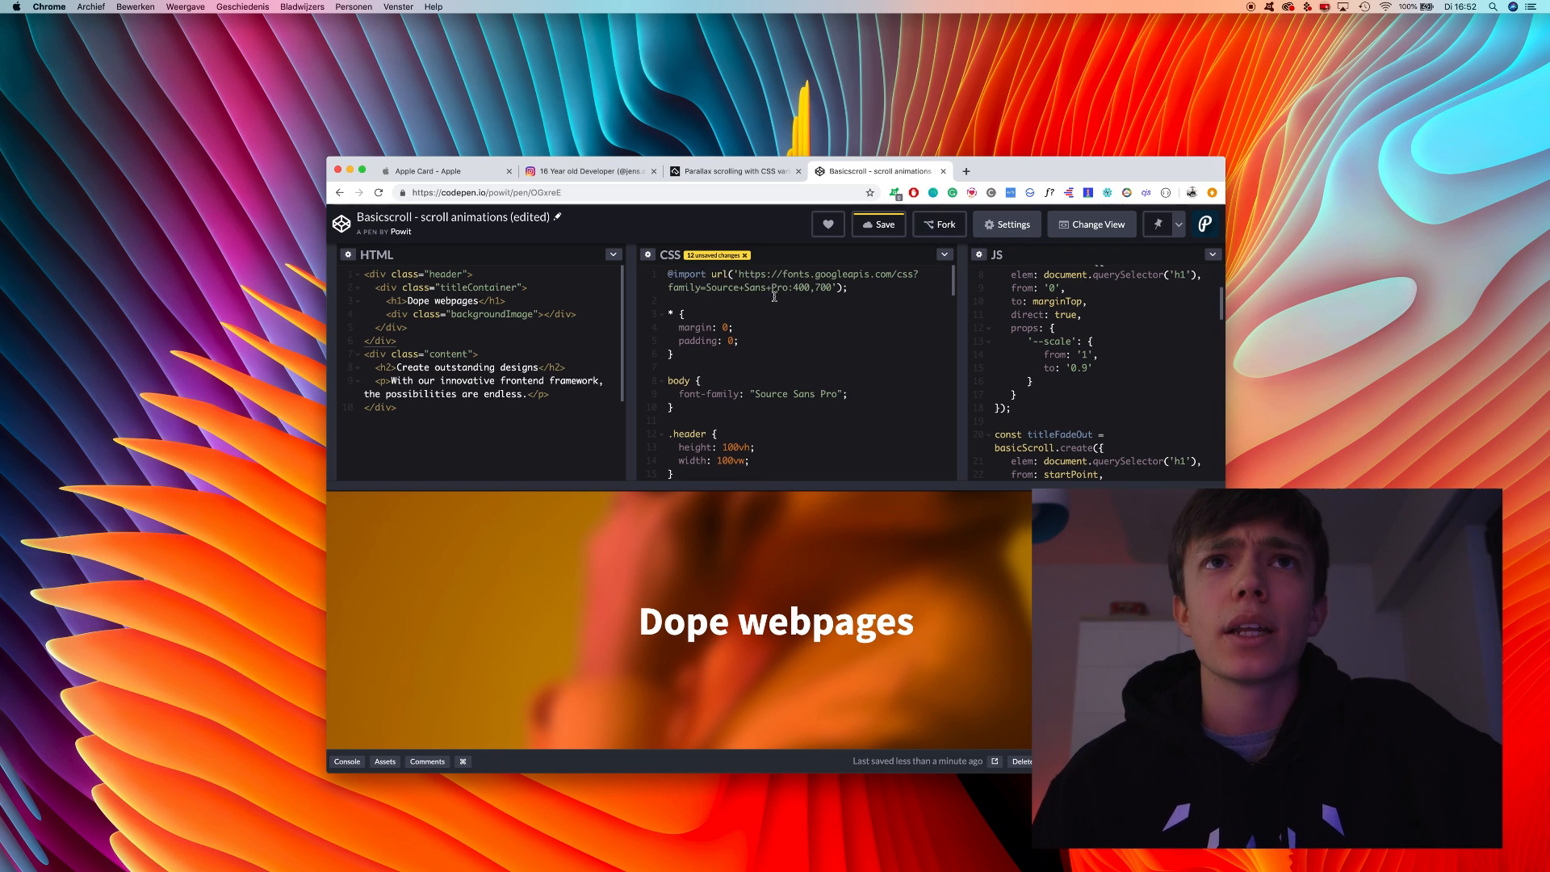
scroll("down", 3)
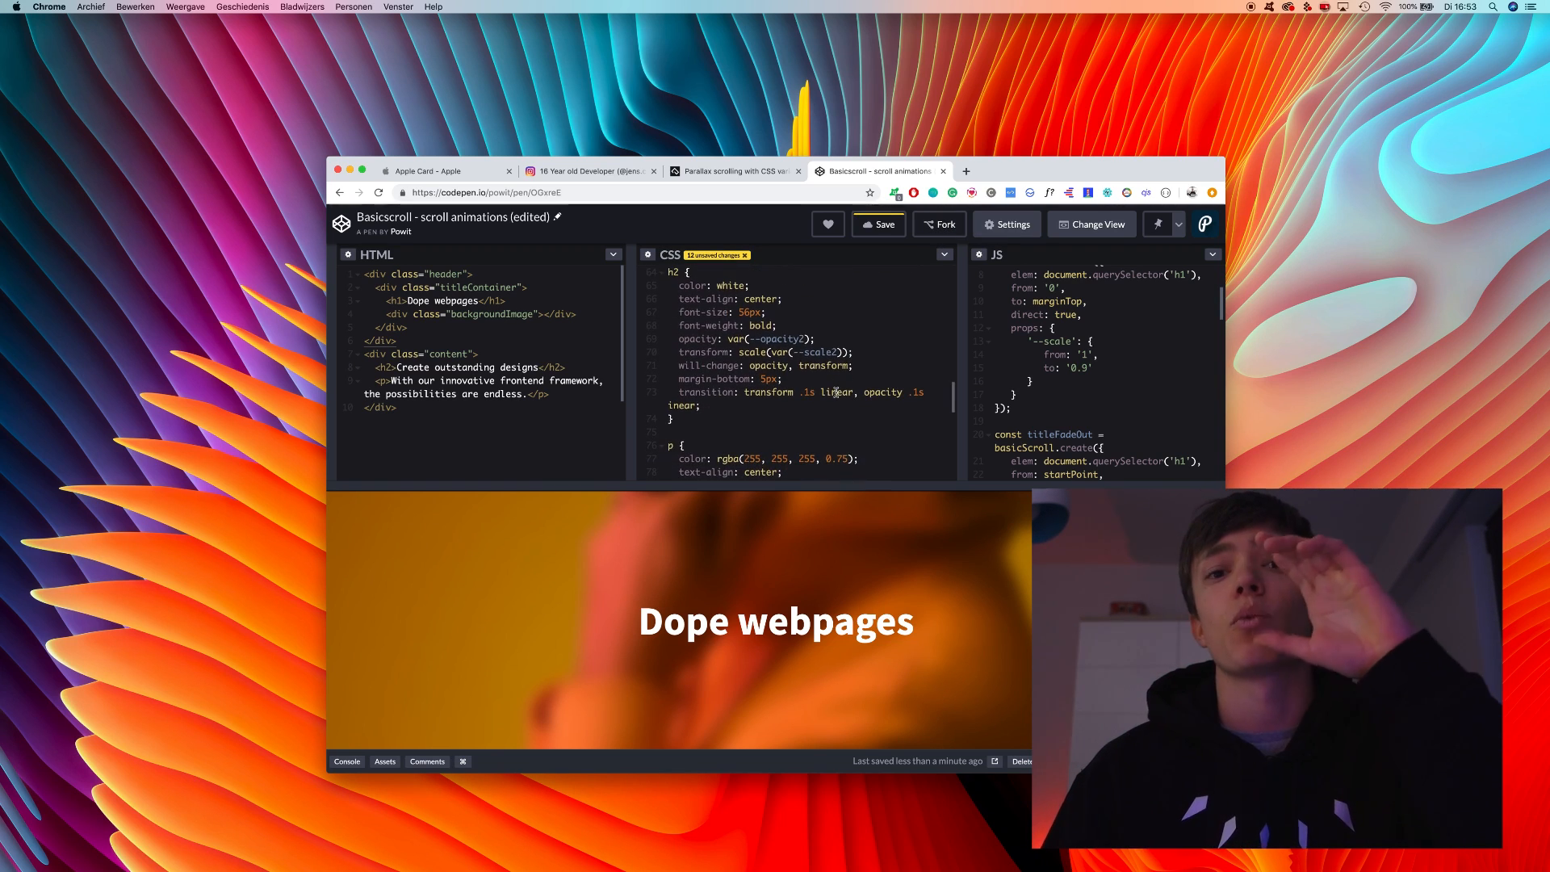
scroll("down", 3)
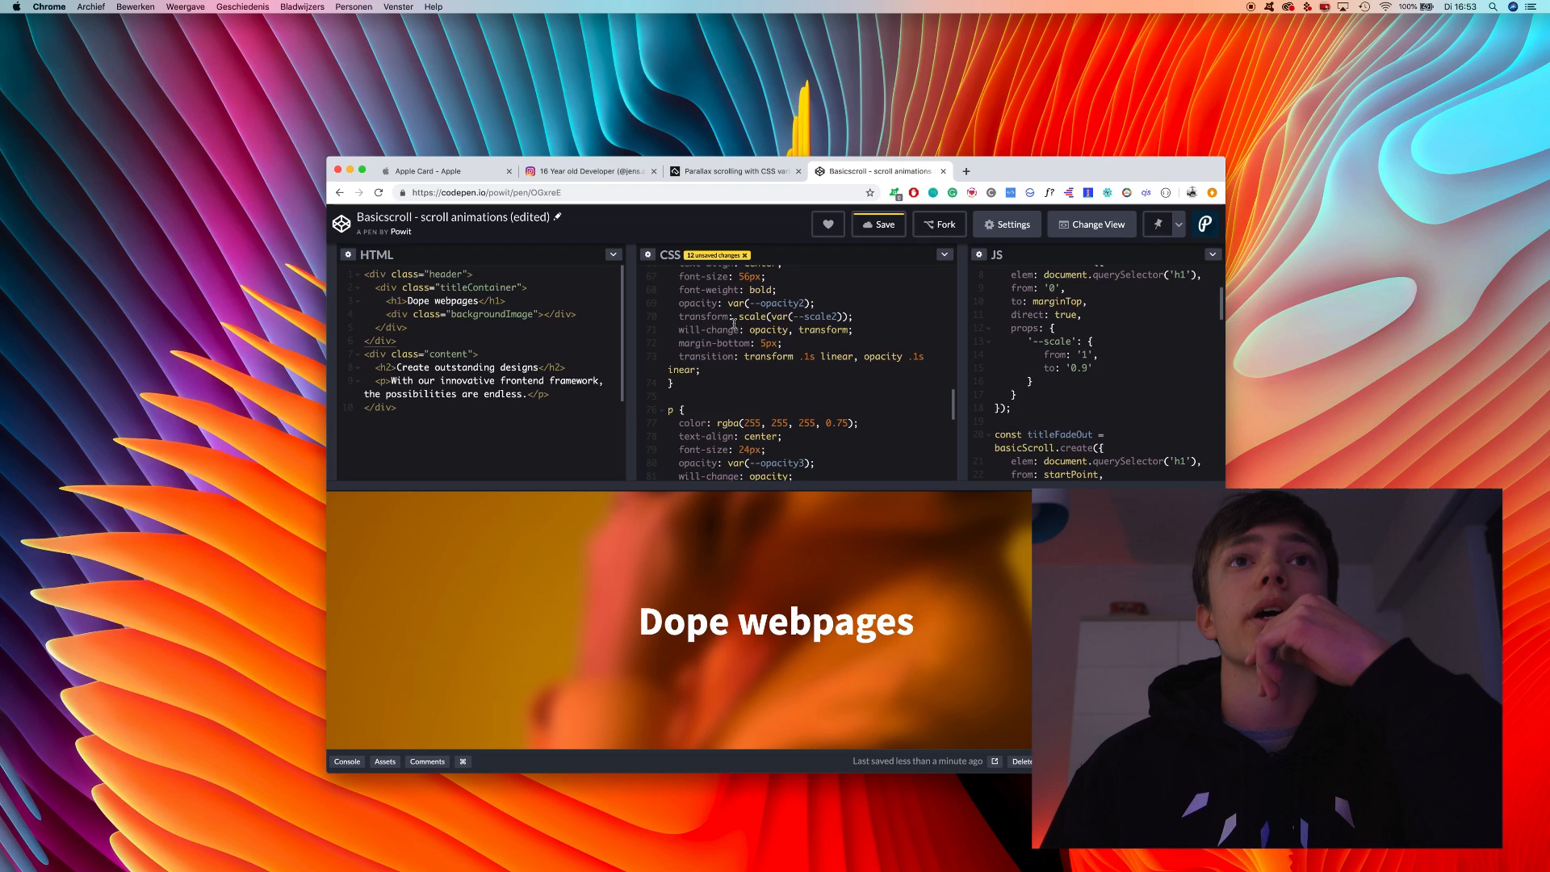
scroll("up", 3)
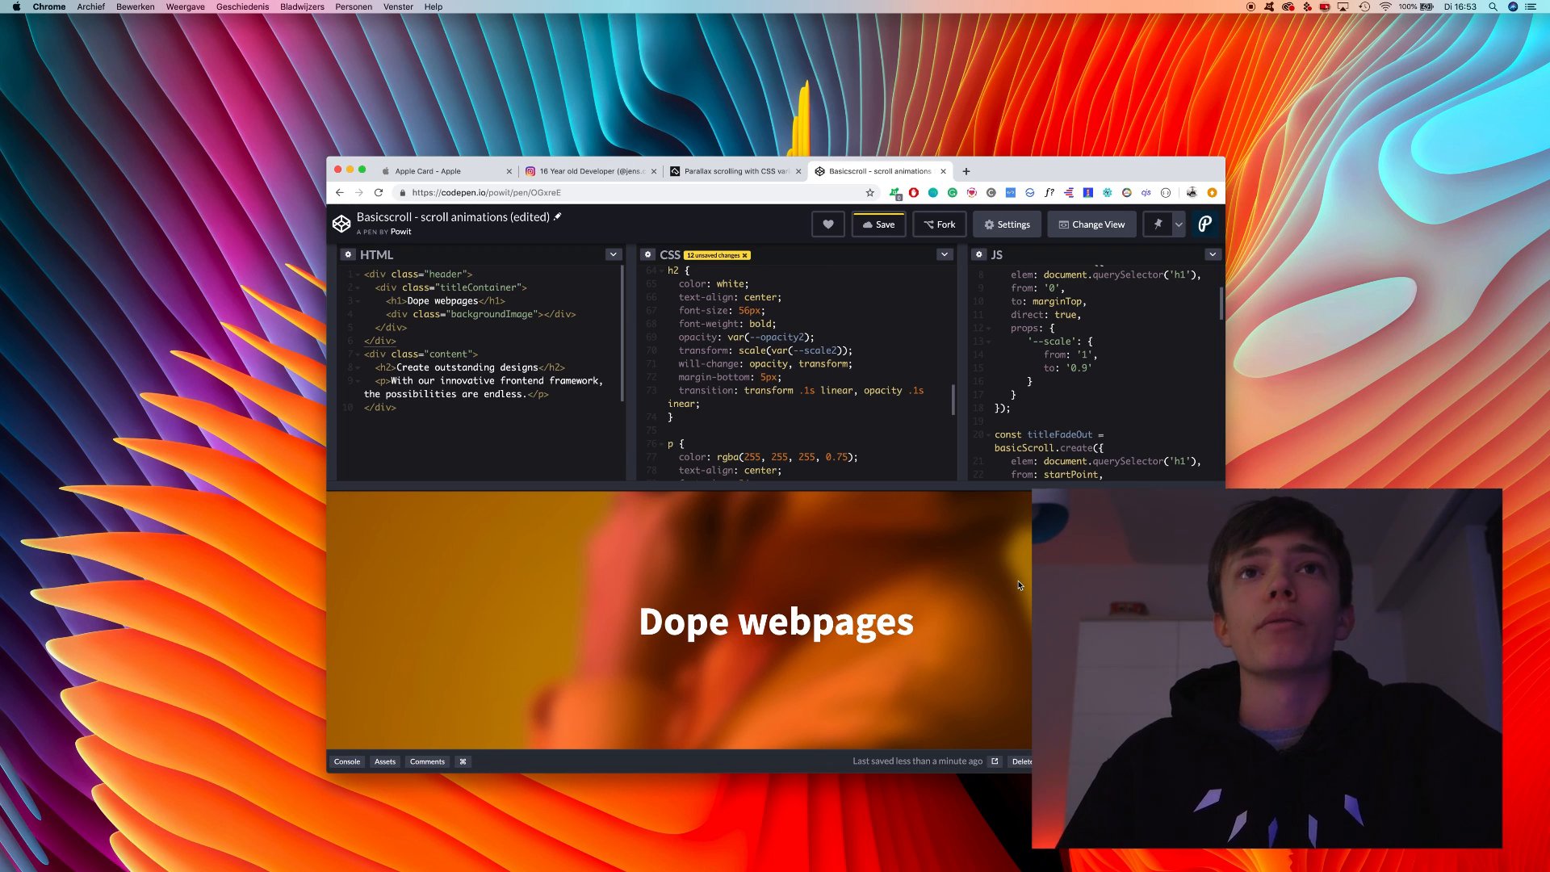
mouse_move(969, 595)
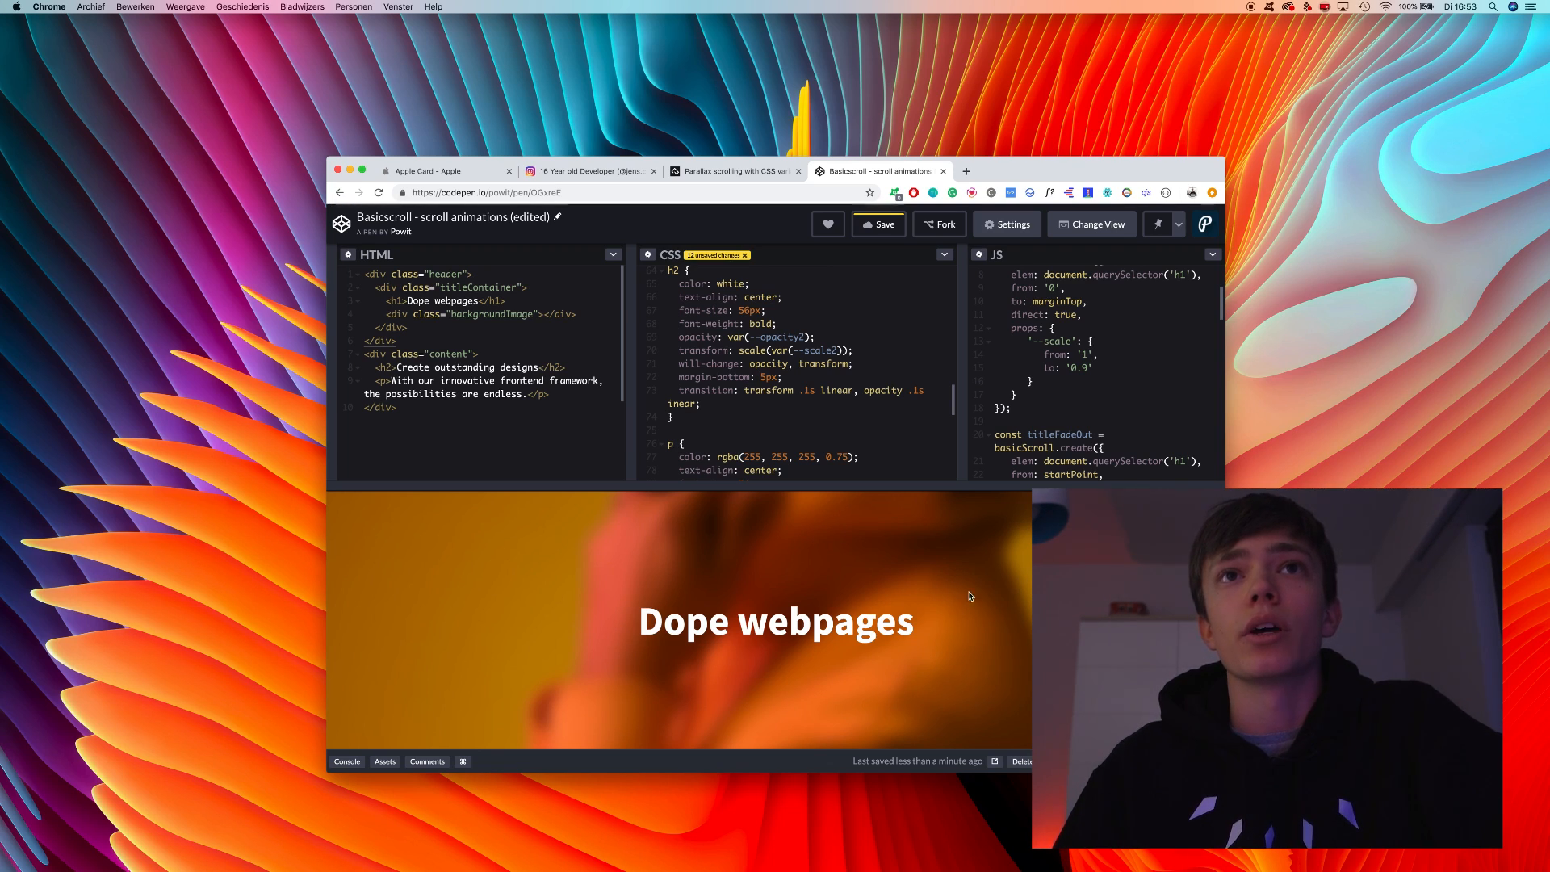